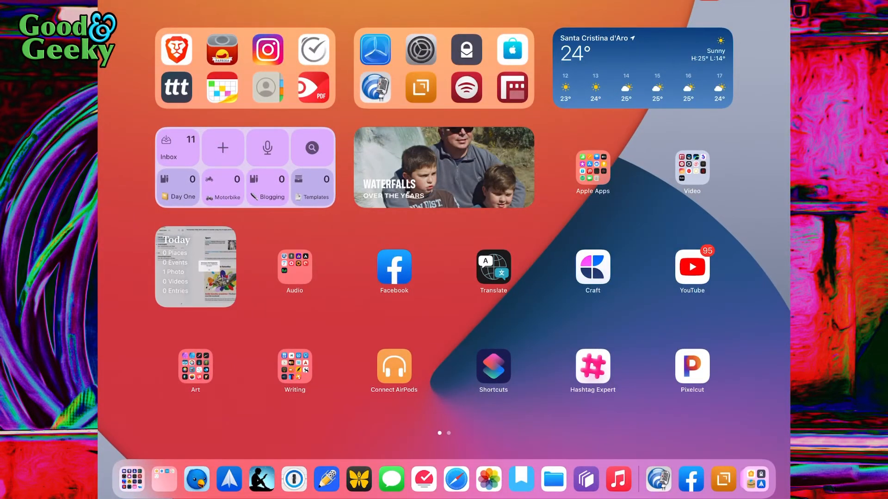
Launch Shortcuts and create a new, empty shortcut.
{"action": "left_click", "coordinate": [492, 372]}
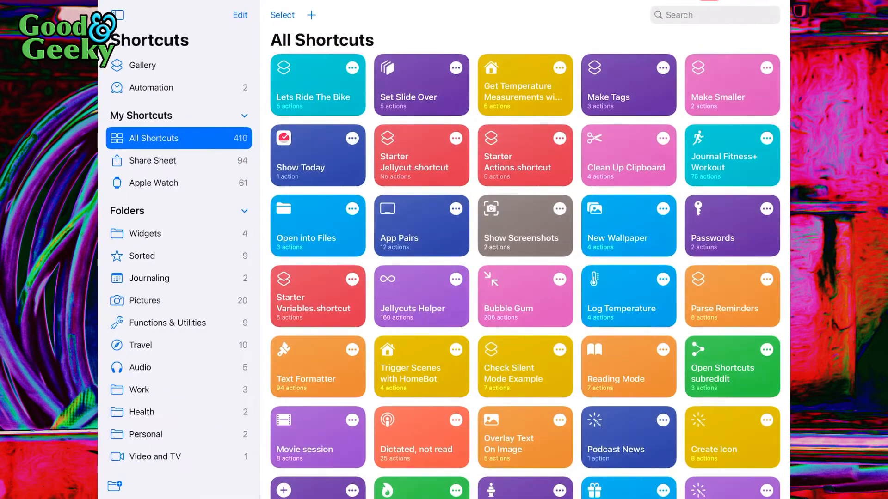
{"action": "left_click", "coordinate": [311, 15]}
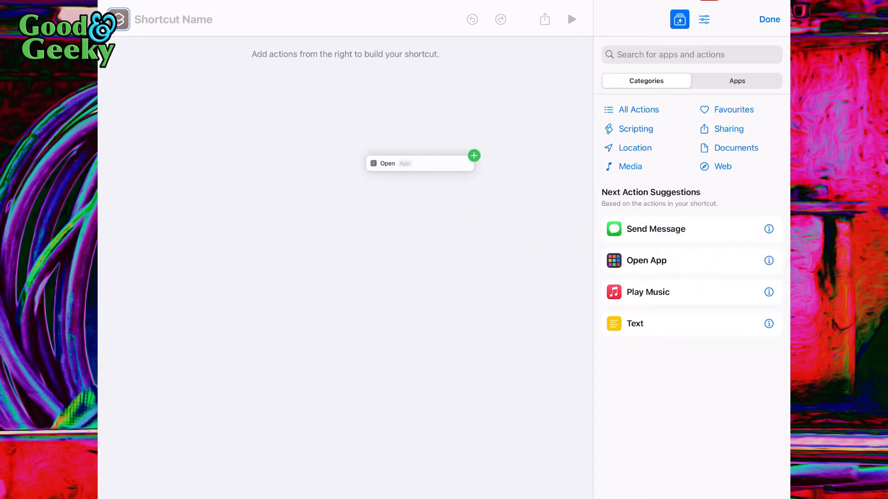
Make the Open App action open Due with Slide Over on, and save the shortcut.
{"action": "left_click", "coordinate": [404, 164]}
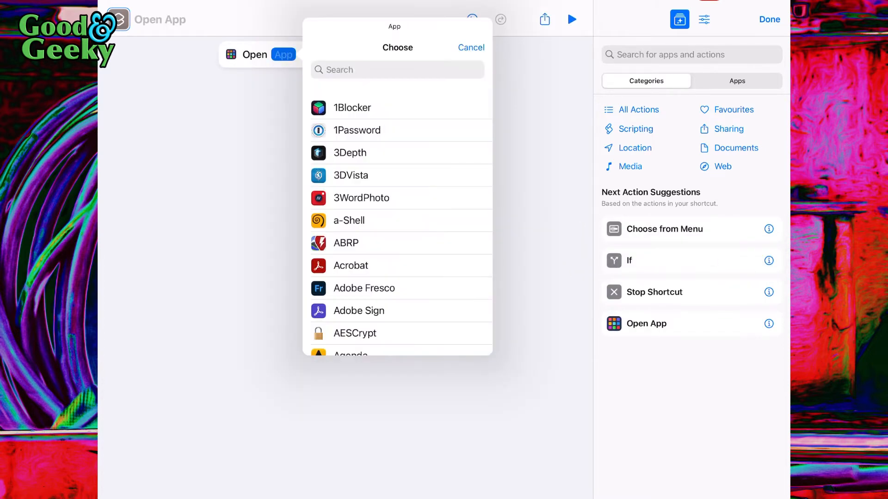
{"action": "left_click", "coordinate": [396, 69]}
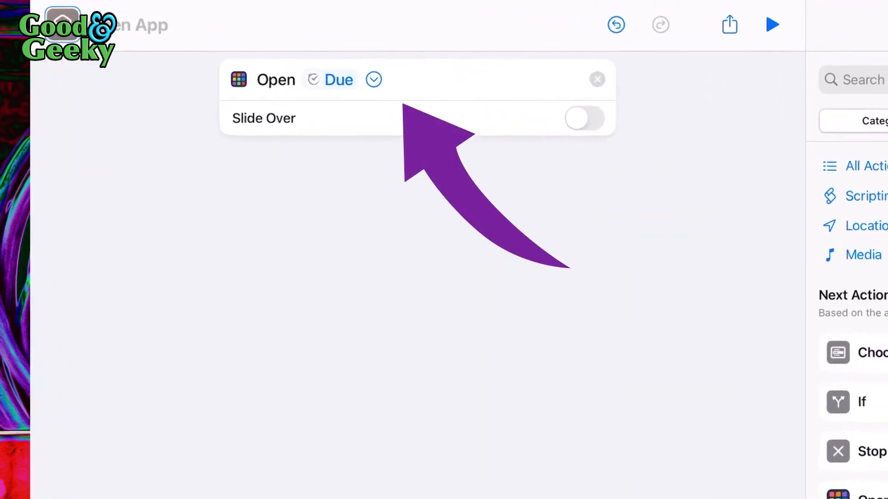
{"action": "left_click", "coordinate": [579, 118]}
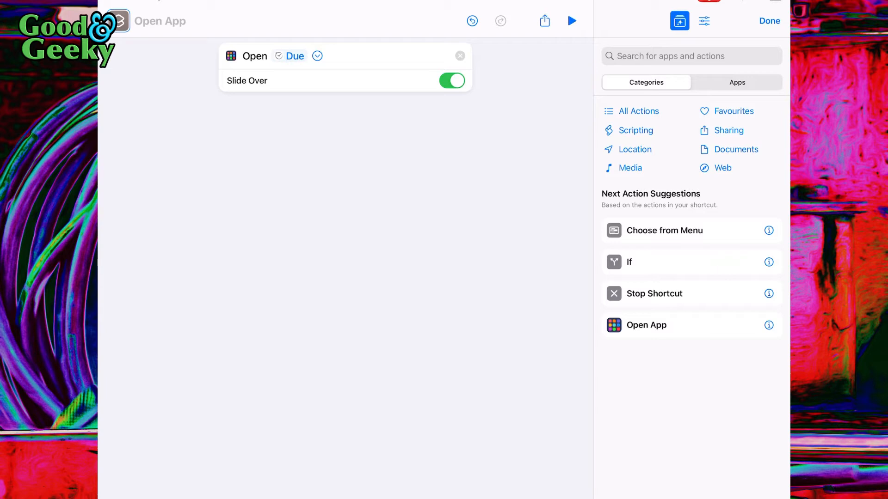
{"action": "left_click", "coordinate": [768, 21]}
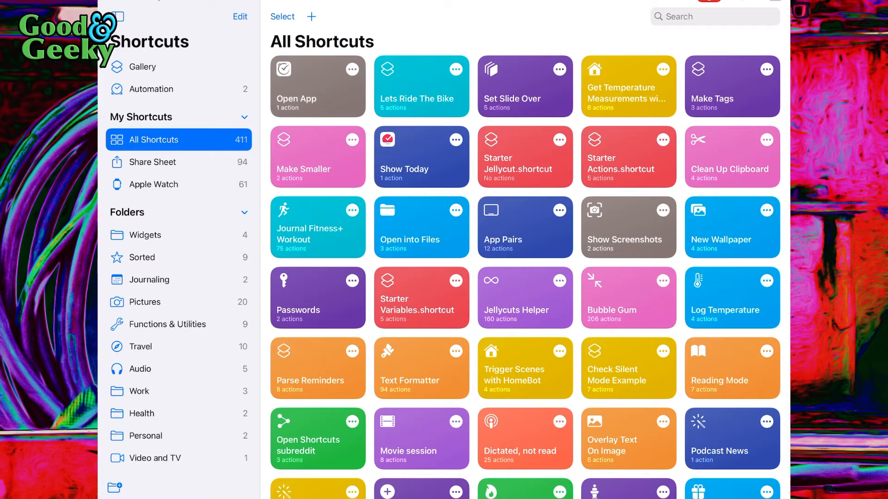
Append an Open App step for Due to Set Slide Over, after Copied.
{"action": "left_click", "coordinate": [523, 86]}
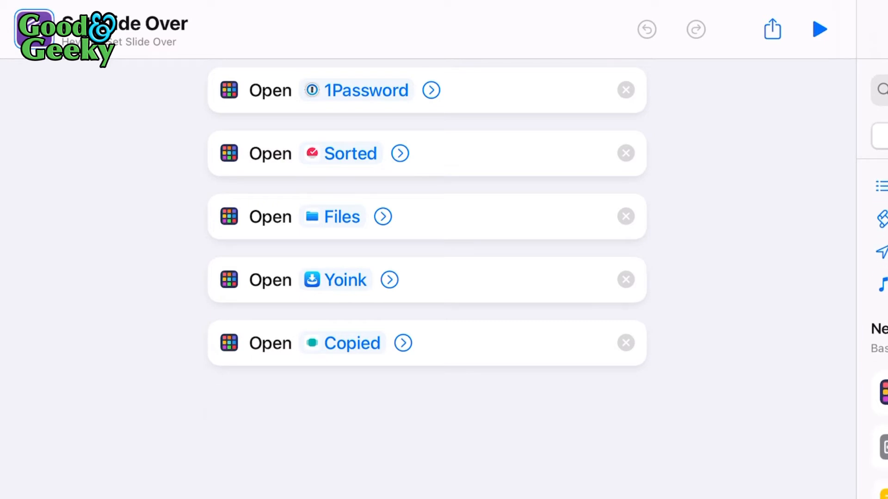
{"action": "left_click", "coordinate": [319, 406]}
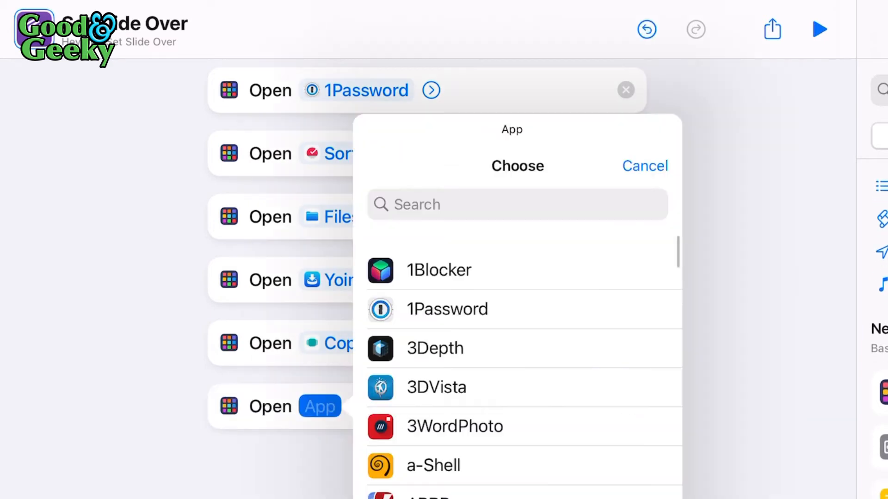
{"action": "left_click", "coordinate": [645, 165]}
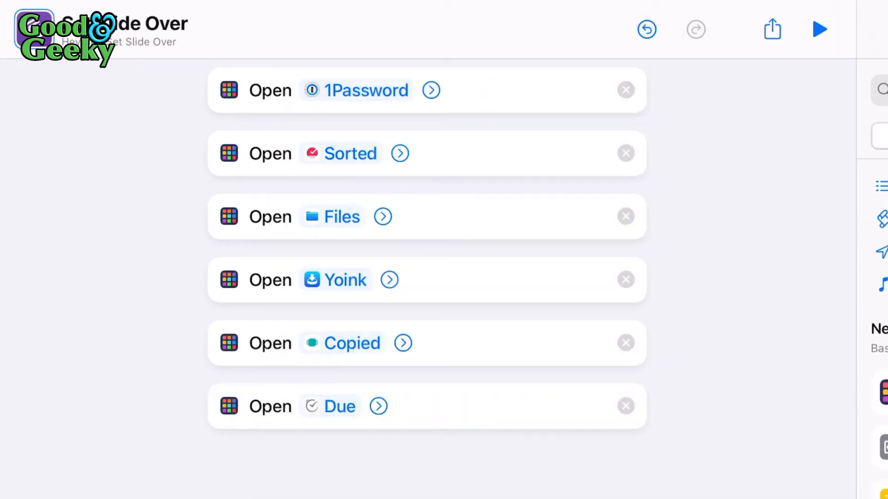
{"action": "left_click", "coordinate": [377, 406]}
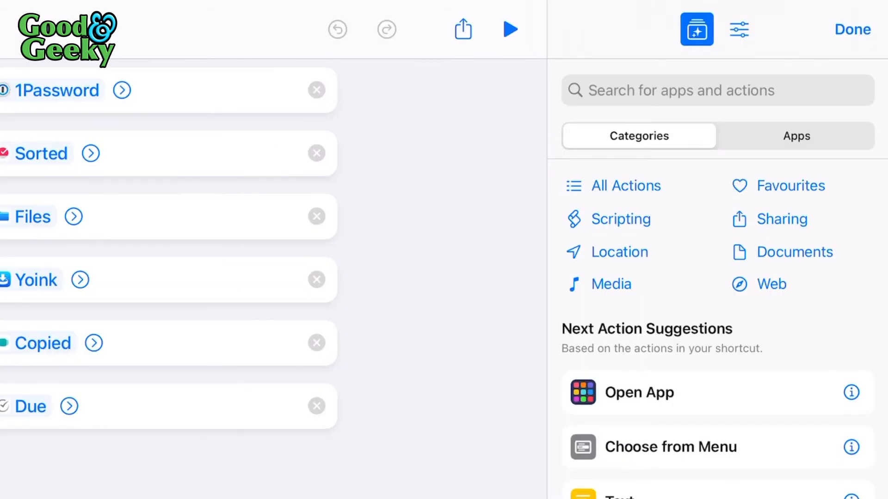
Add Set Slide Over to the Home Screen from its details and finish editing.
{"action": "left_click", "coordinate": [738, 29]}
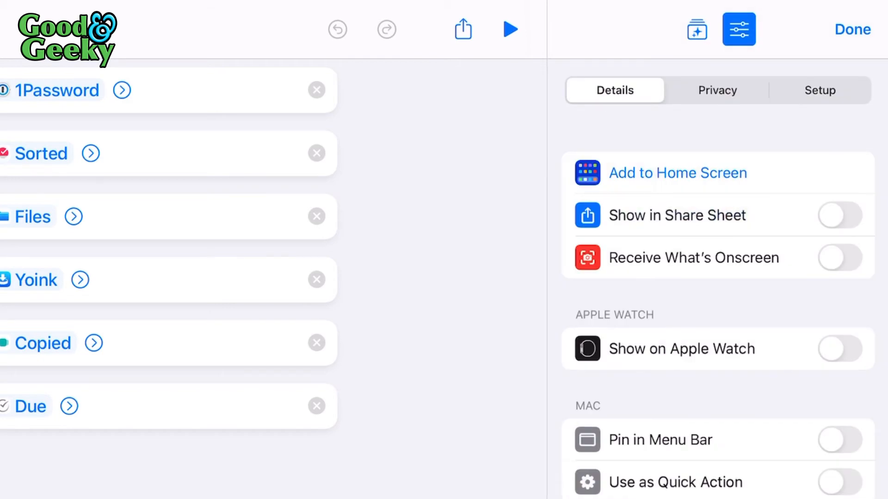
{"action": "left_click", "coordinate": [677, 173]}
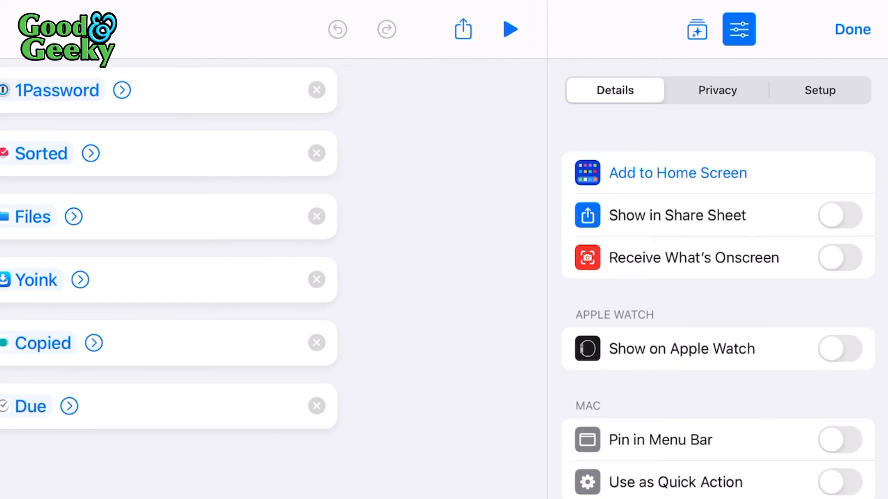
{"action": "left_click", "coordinate": [852, 29]}
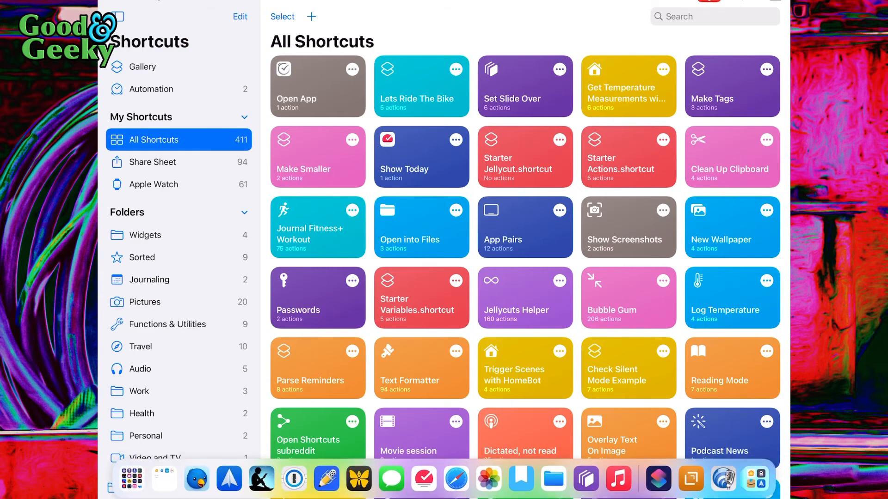
Run Set Slide Over from the dock so Due opens in Slide Over.
{"action": "left_click", "coordinate": [293, 479]}
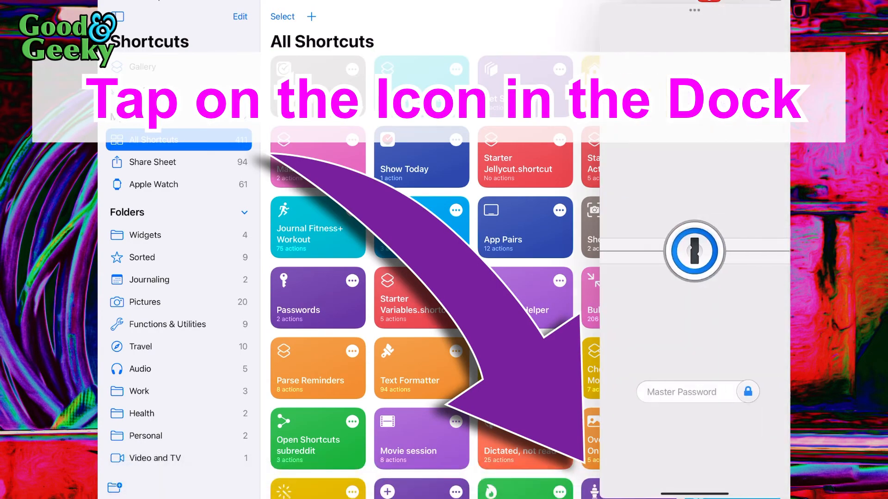
{"action": "left_click", "coordinate": [694, 250]}
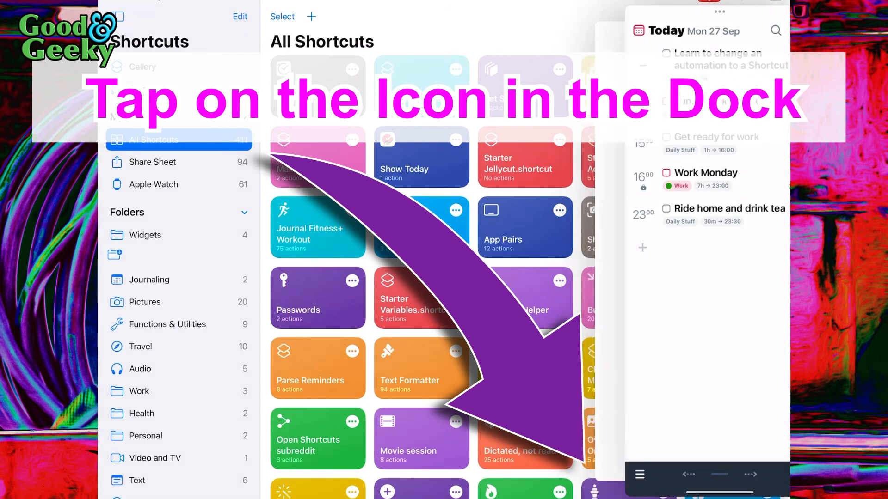